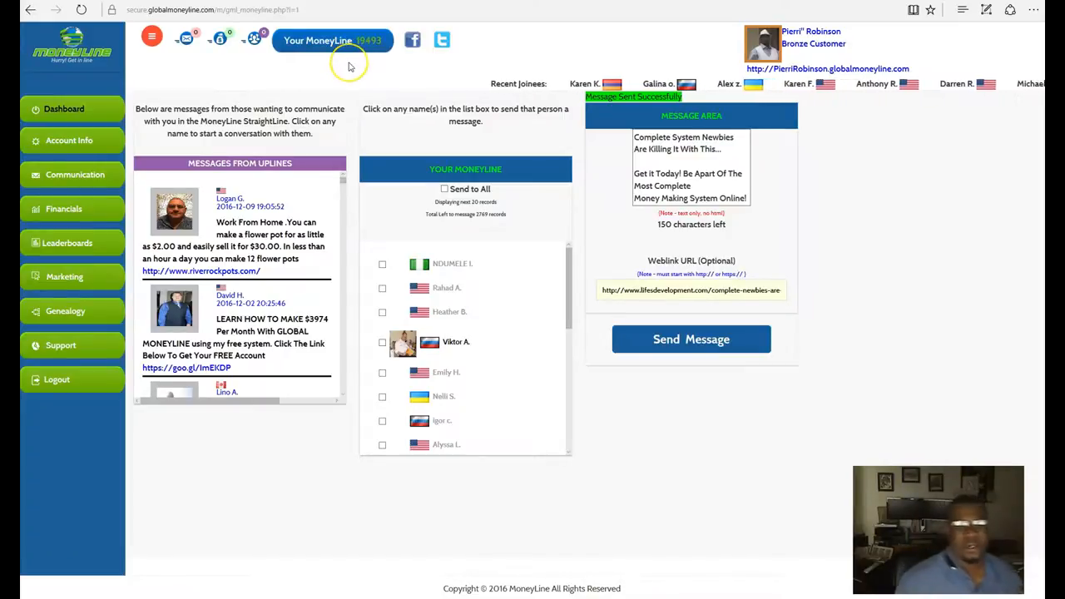
pyautogui.moveTo(432, 83)
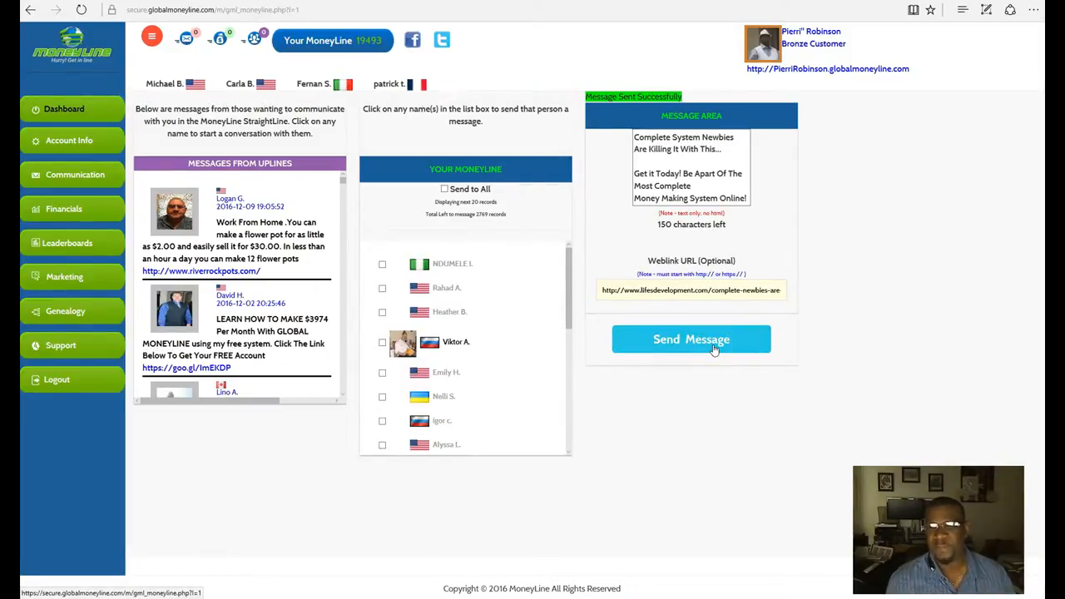
# Send the weblink promotion to two more batches of 20 members, leaving 2729 remaining.
pyautogui.click(690, 340)
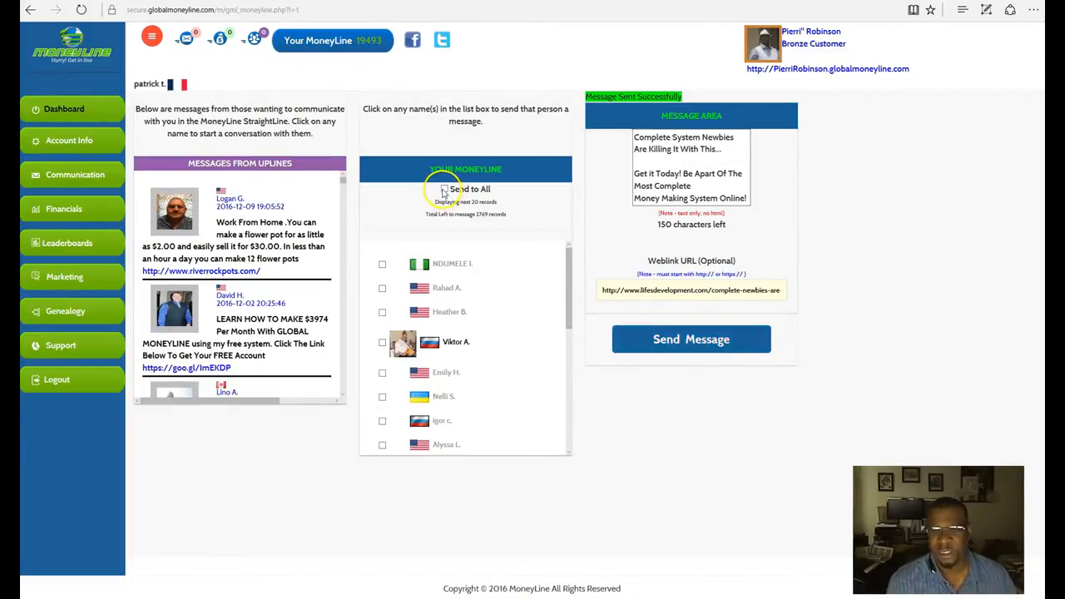
pyautogui.click(444, 189)
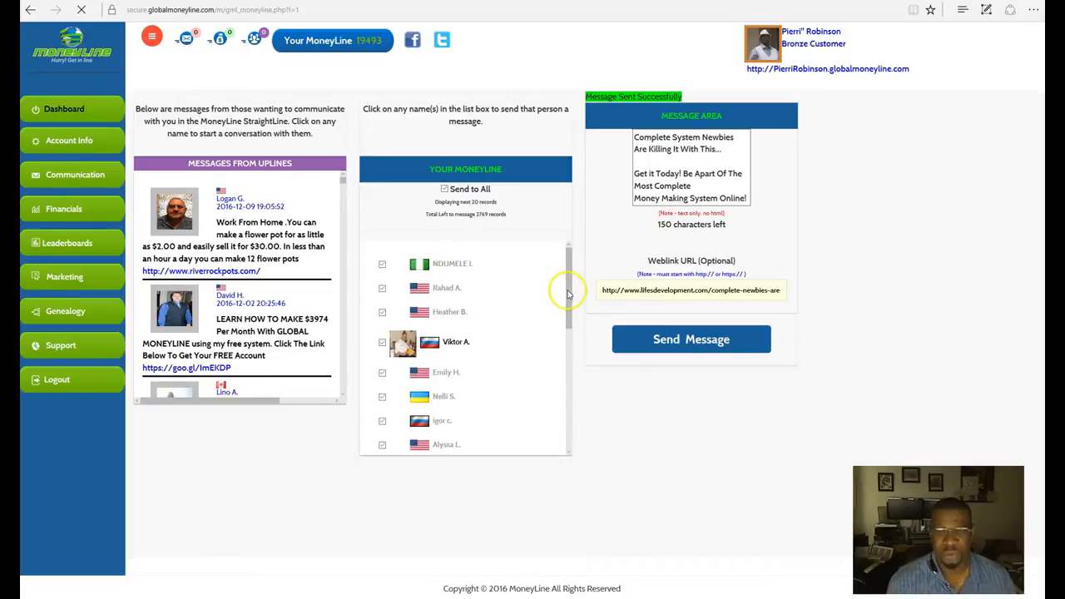
pyautogui.moveTo(428, 320)
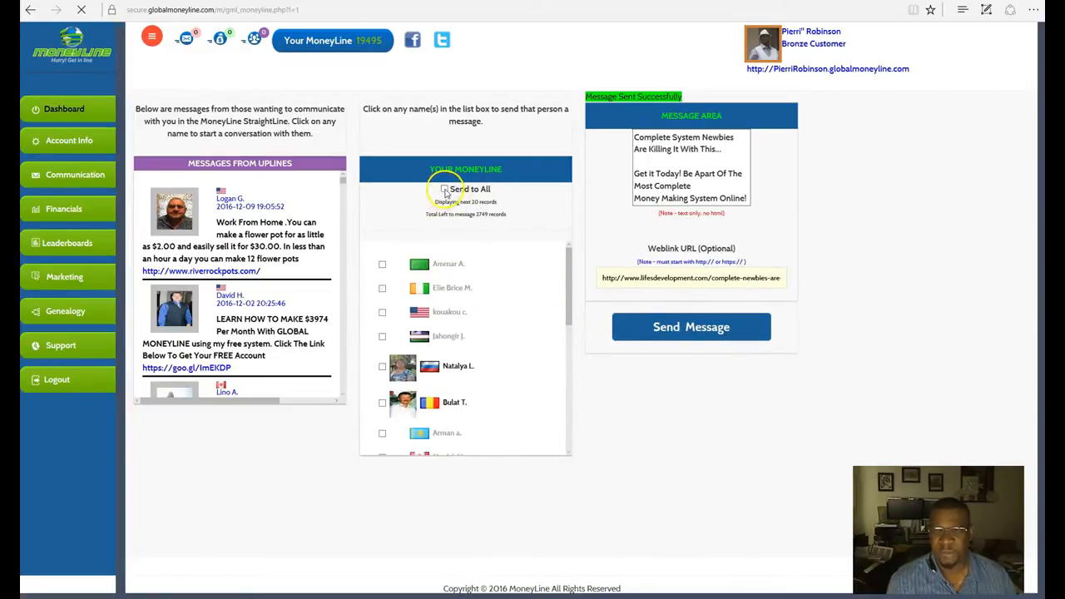
pyautogui.click(444, 188)
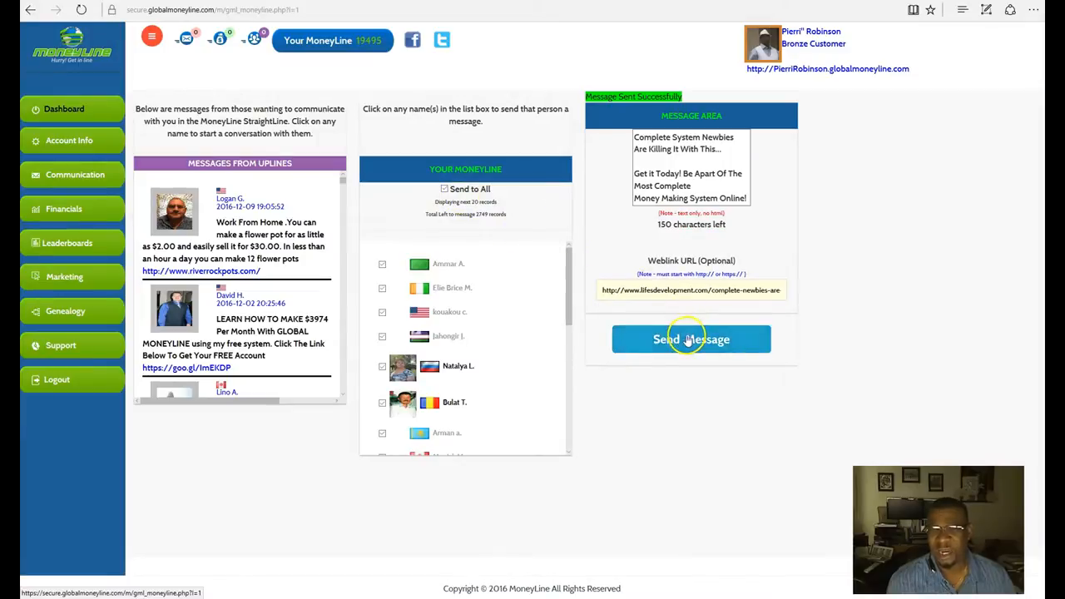
pyautogui.click(690, 338)
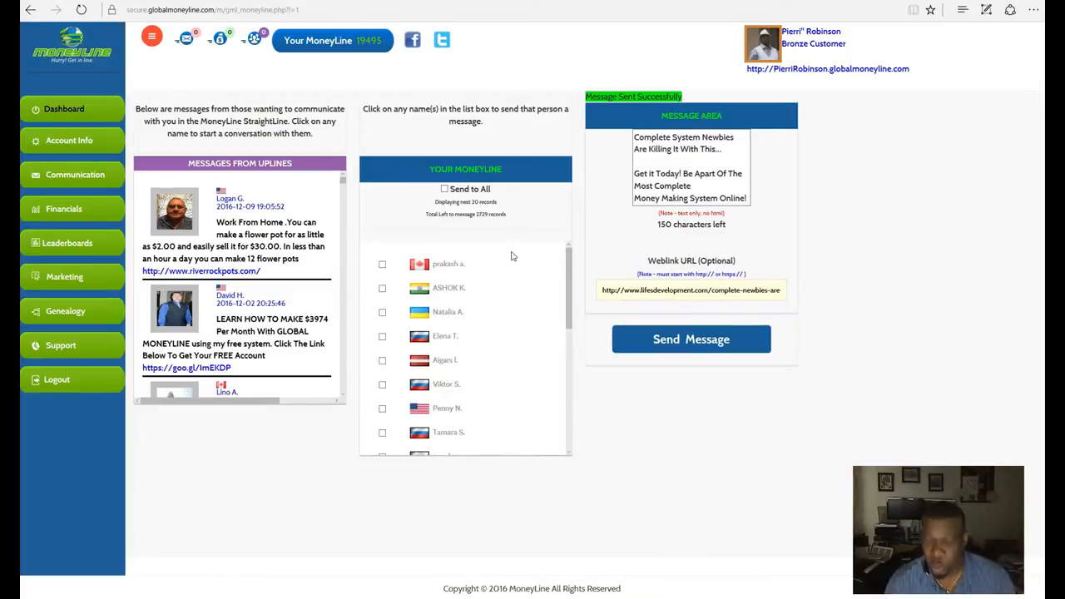
pyautogui.moveTo(508, 229)
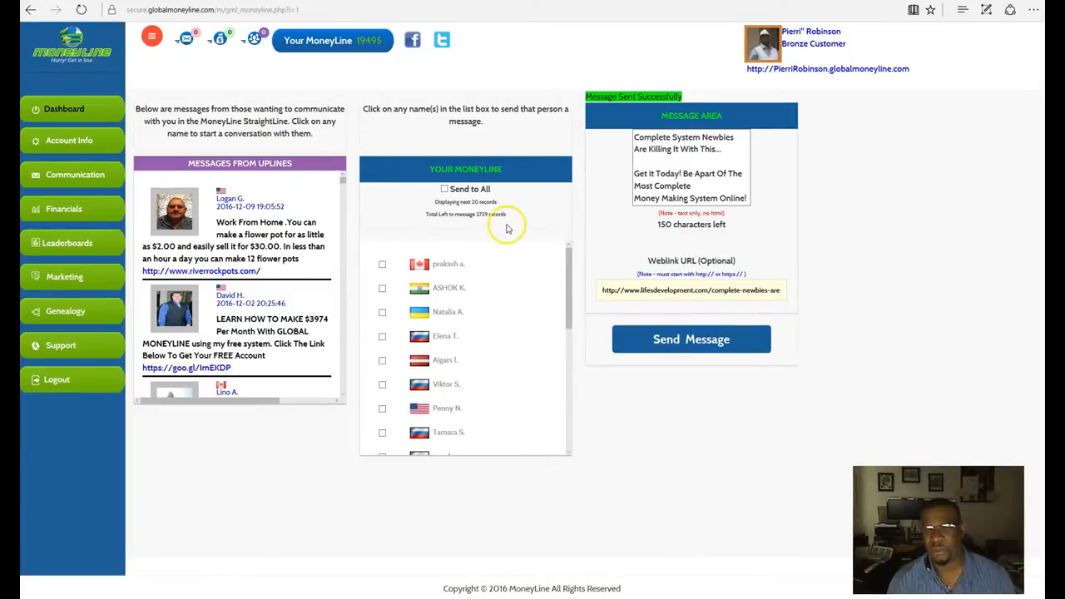
pyautogui.moveTo(516, 227)
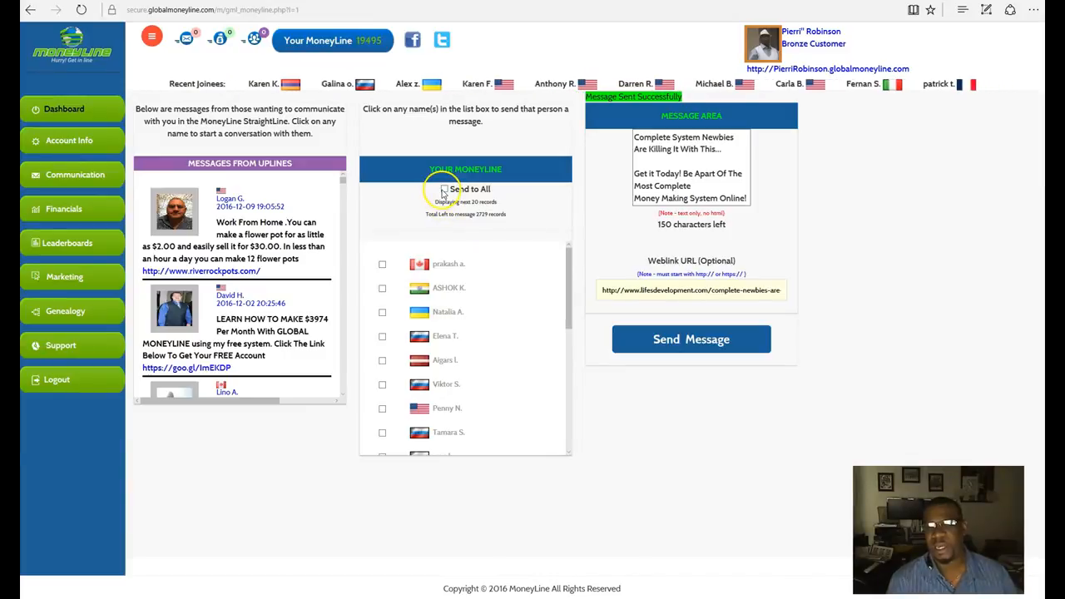
# Tick Send to All to select the next batch of 20 members.
pyautogui.click(444, 189)
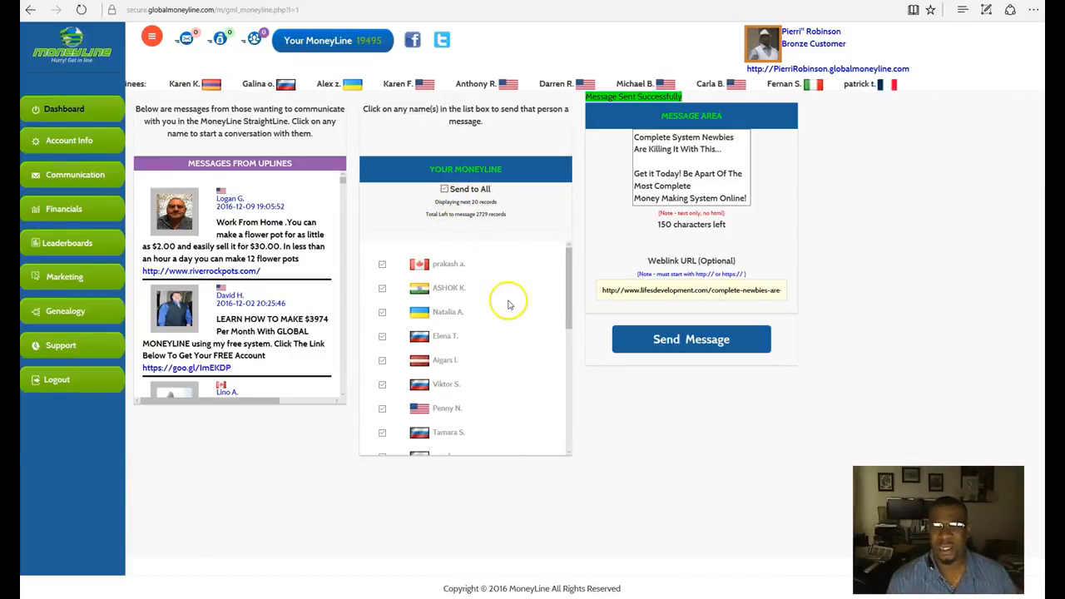